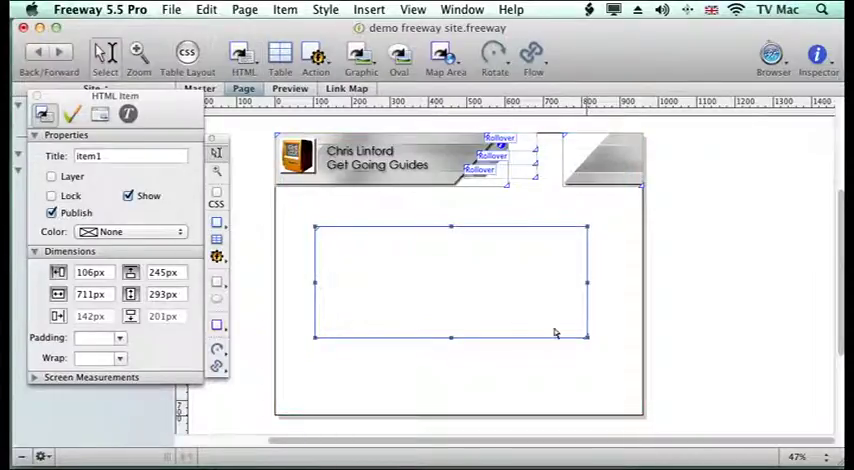
- Select the Welcome text, then start a new style from the Styles and Colors palette
double_click(450, 285)
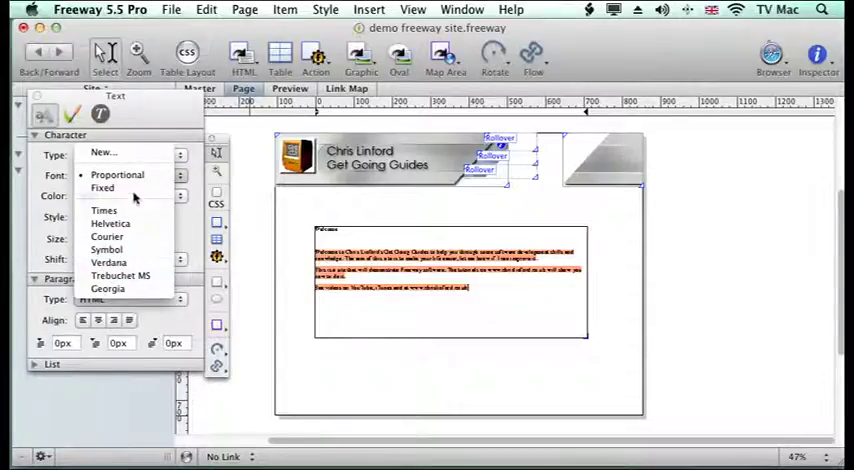
click(117, 174)
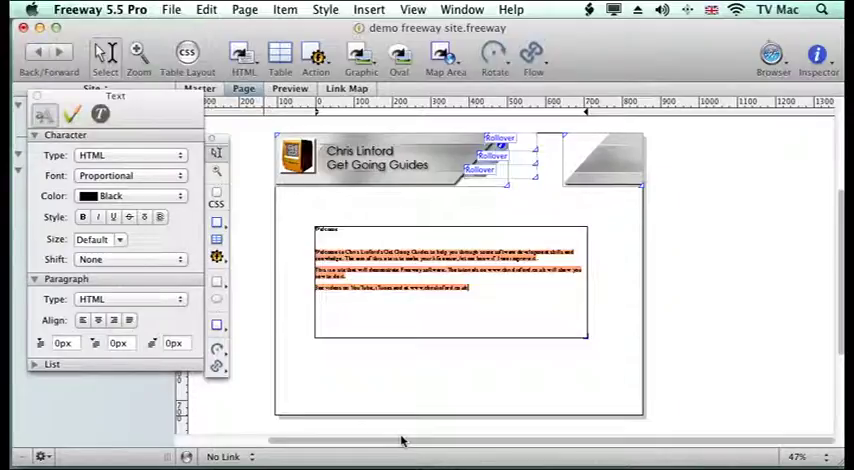
mouse_move(393, 363)
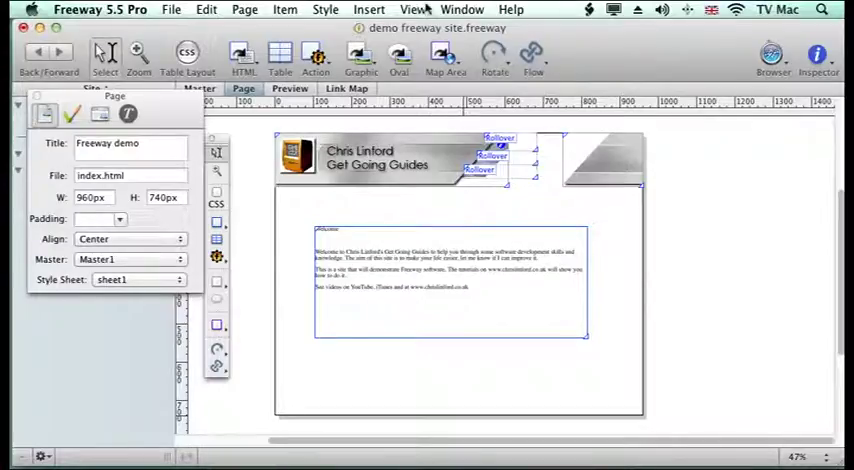
click(461, 9)
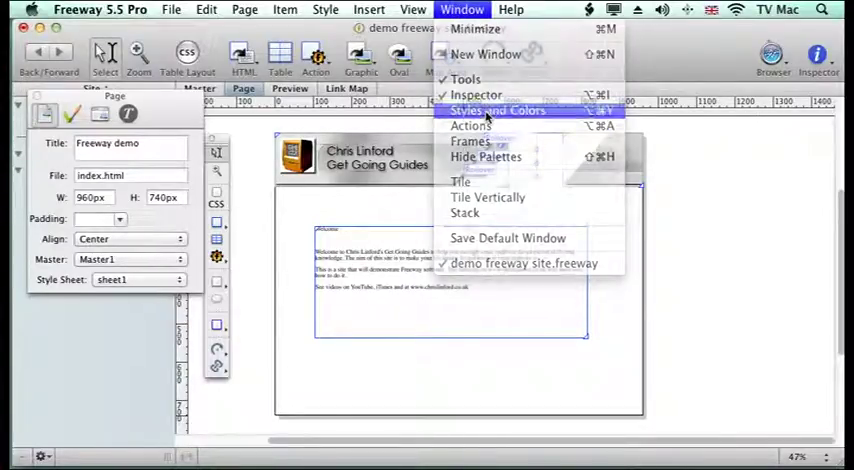
click(497, 110)
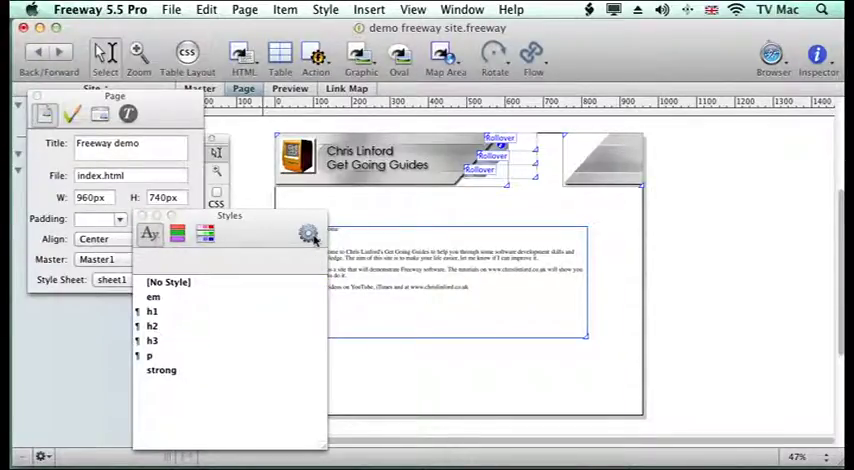
click(308, 233)
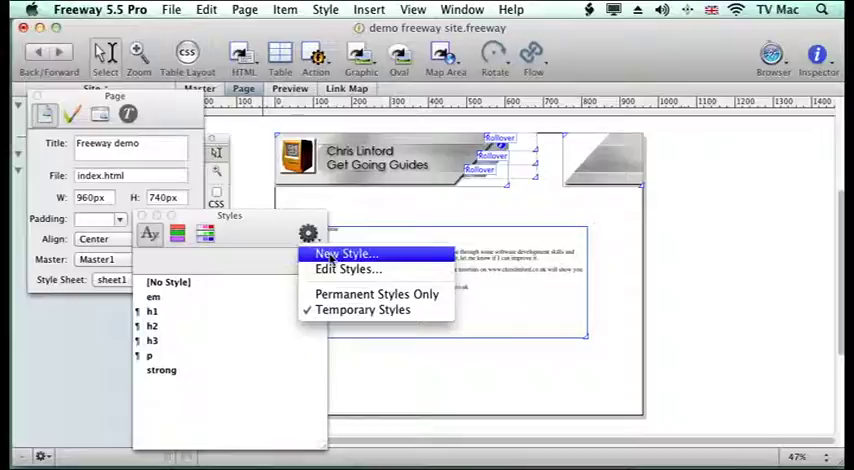
click(344, 253)
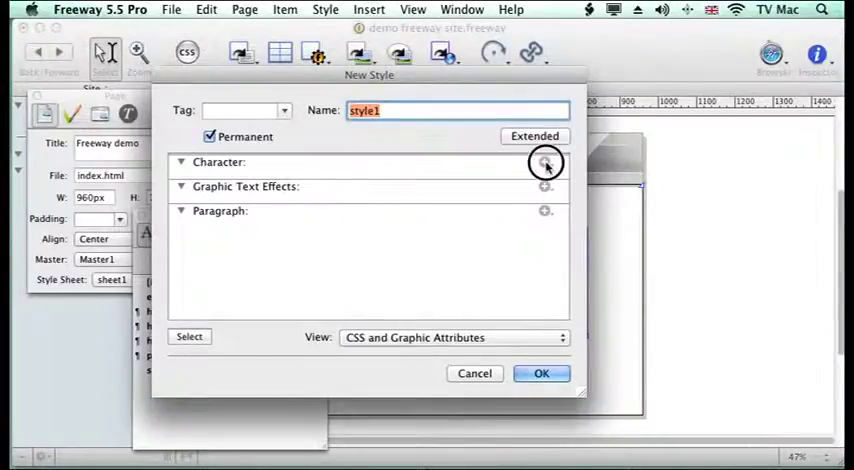
- Add Helvetica font, 12px size and black colour to style1, showing CSS attributes
click(545, 162)
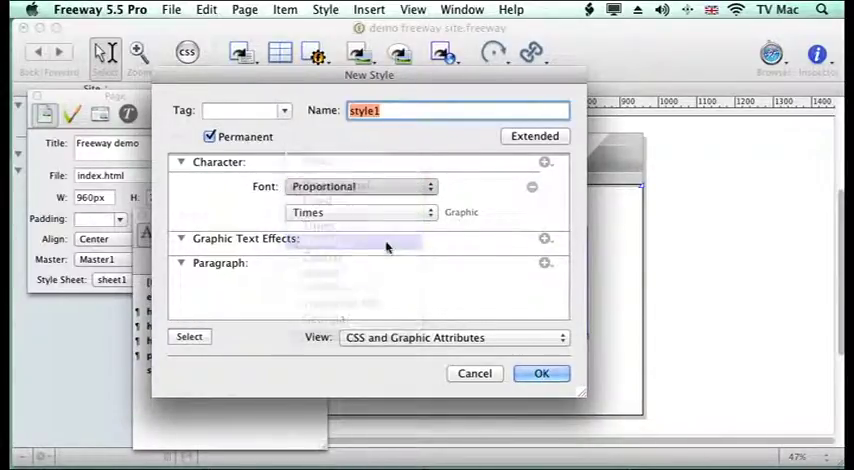
click(545, 162)
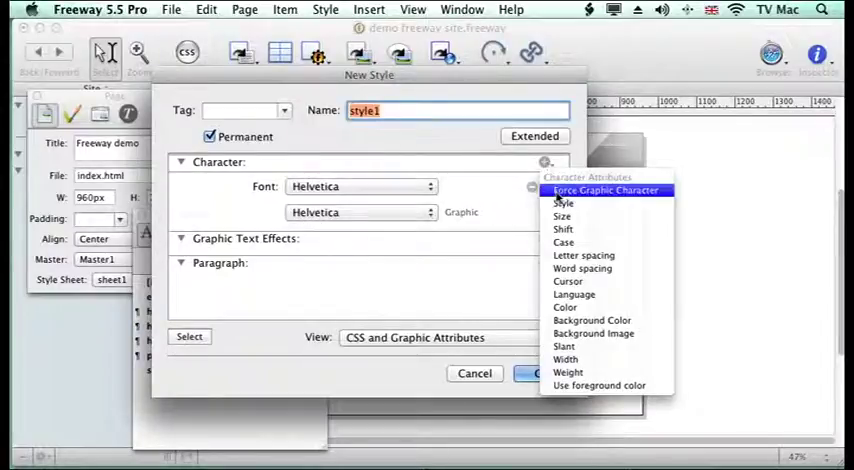
click(562, 216)
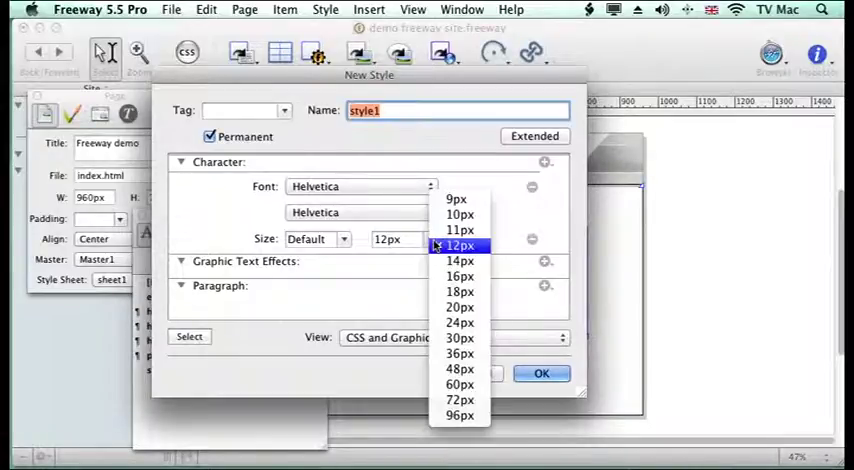
click(459, 246)
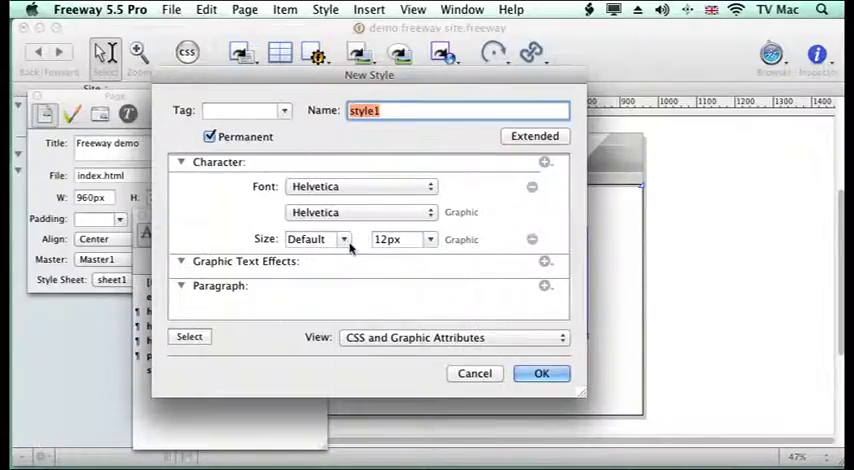
mouse_move(363, 318)
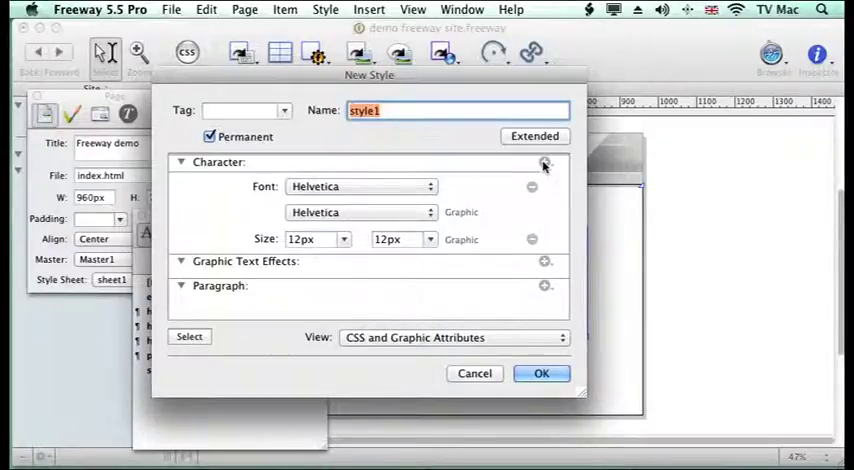
click(544, 162)
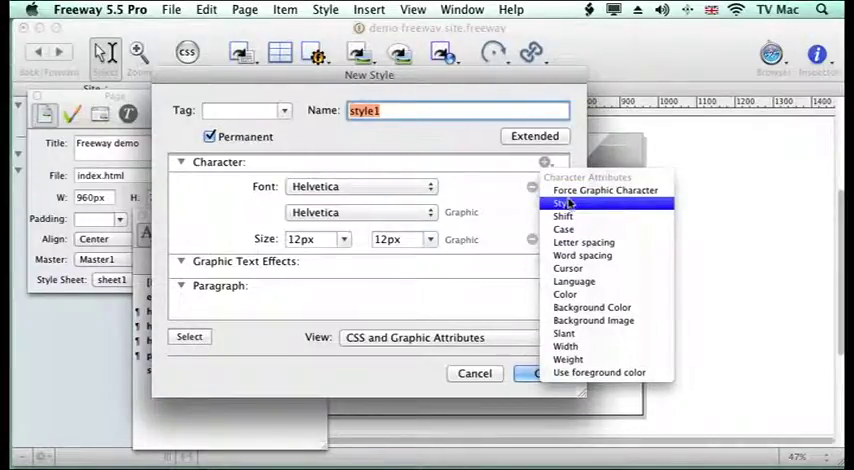
mouse_move(566, 333)
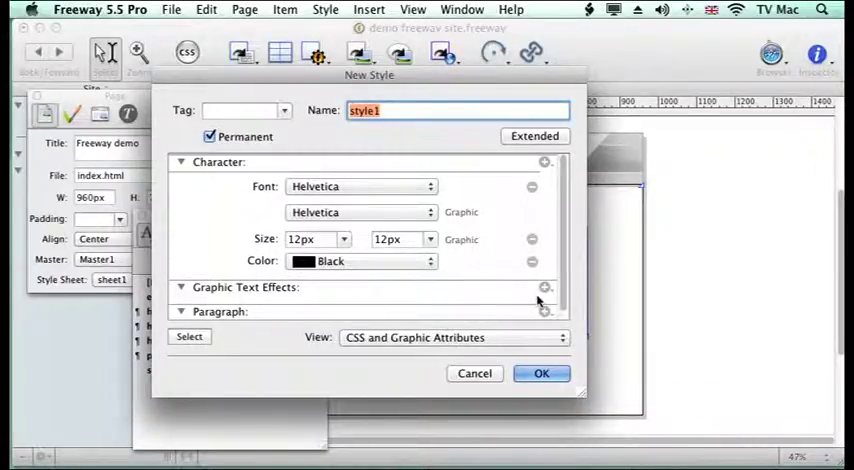
click(453, 337)
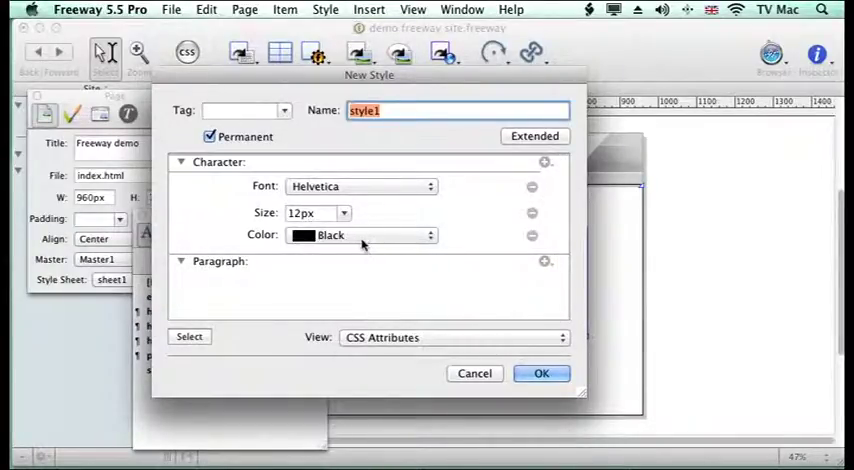
click(453, 337)
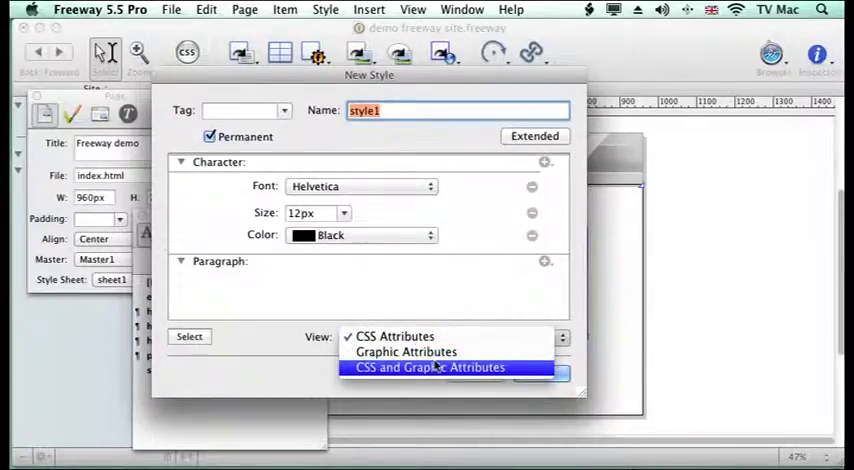
click(405, 351)
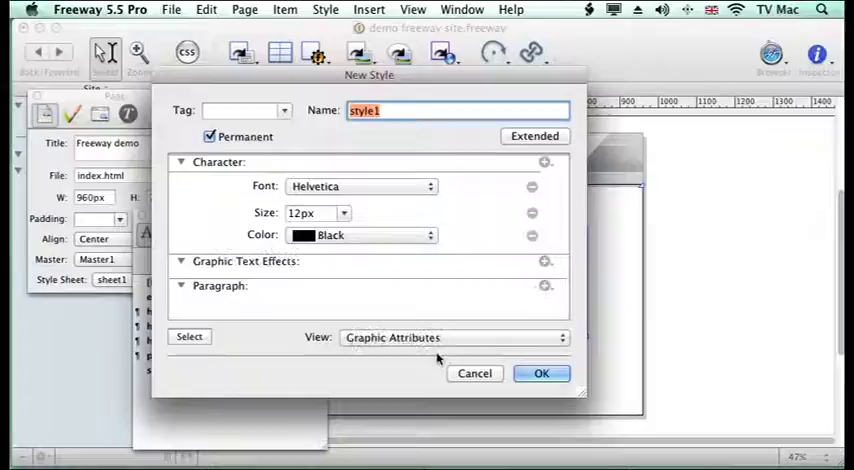
click(545, 261)
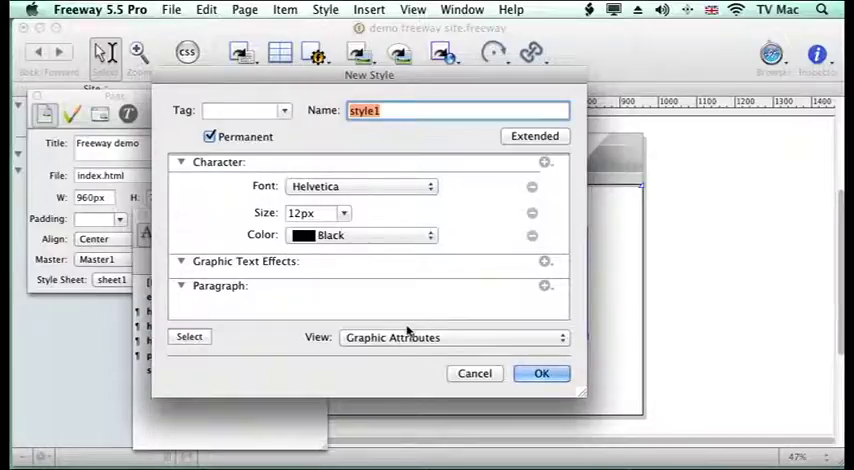
click(452, 337)
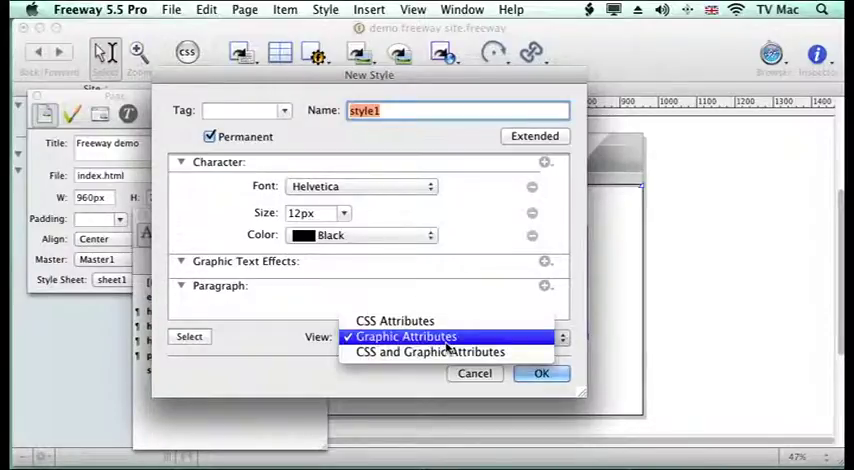
click(393, 320)
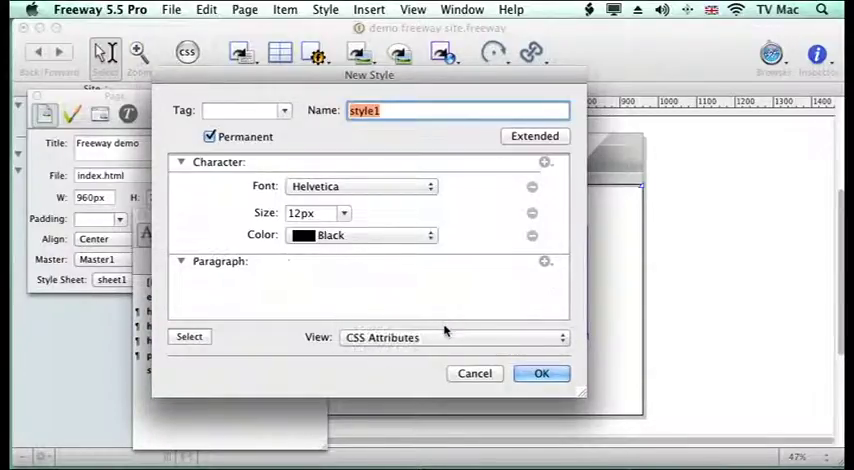
mouse_move(312, 152)
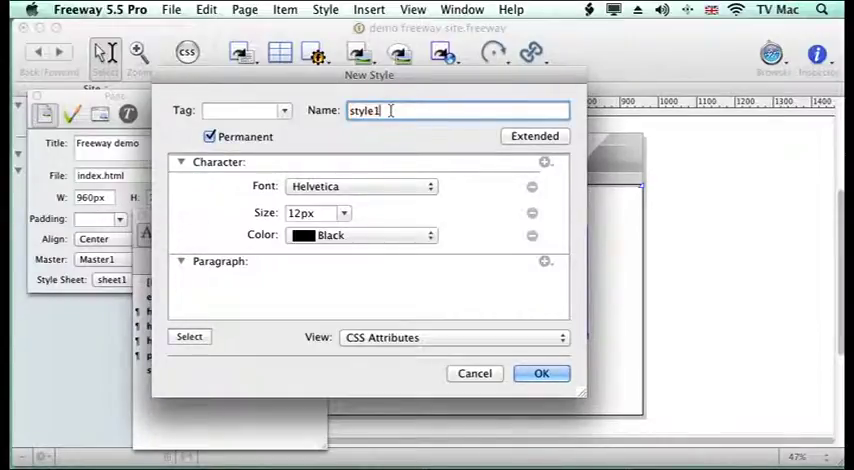
- Name the Helvetica 12px black style 'body text' and save it
text(body text)
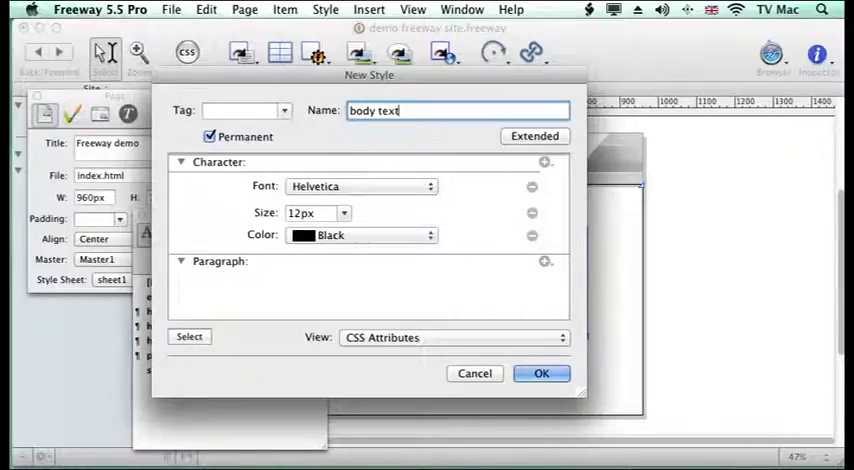
click(541, 373)
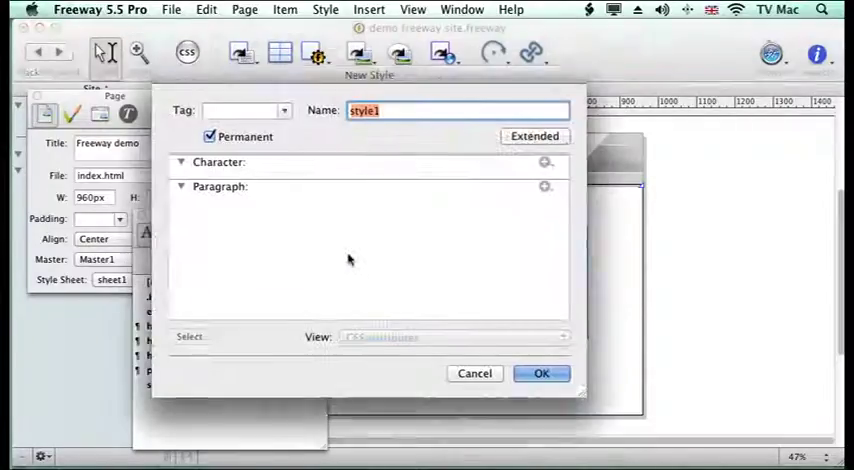
- Name the new style 'Headline' and set its font to Helvetica
text(H)
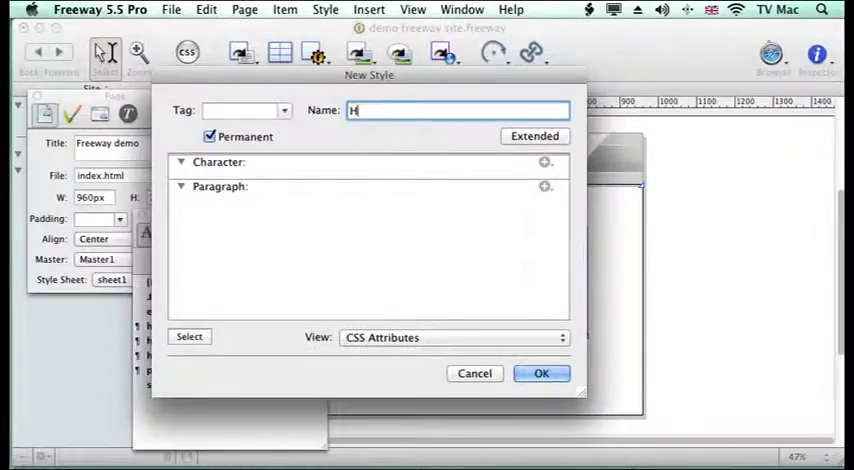
text(eadline)
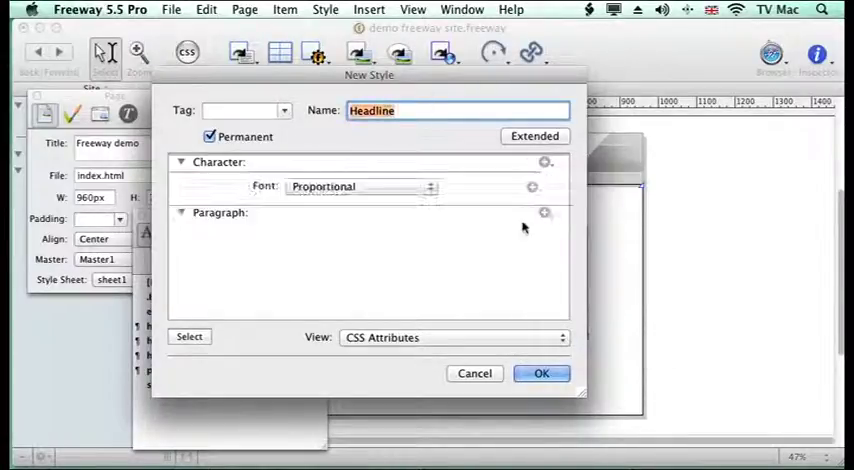
click(360, 186)
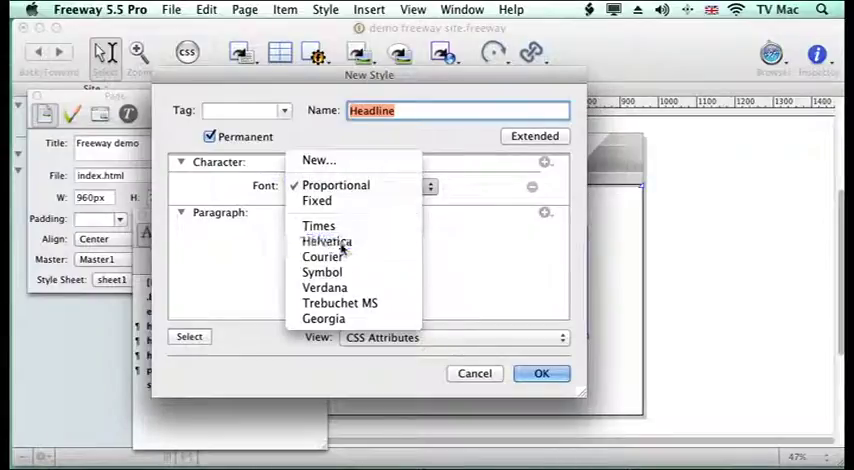
click(326, 242)
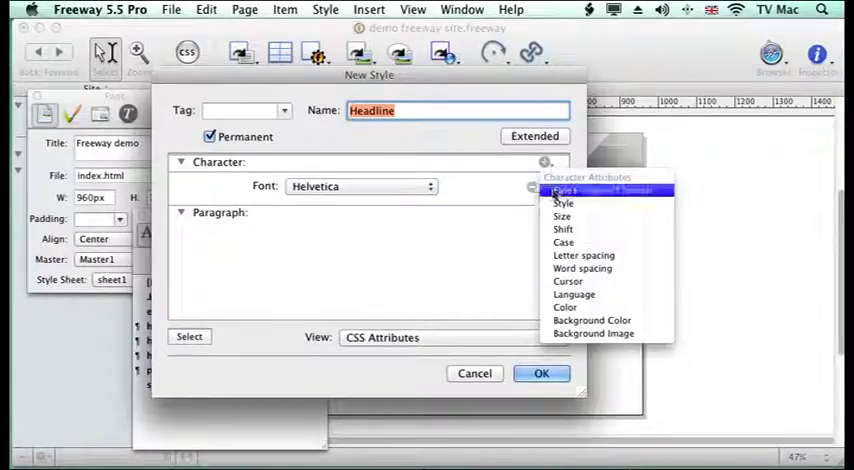
- Add bold style, 36px size and dark red colour 993300, then save Headline
click(563, 203)
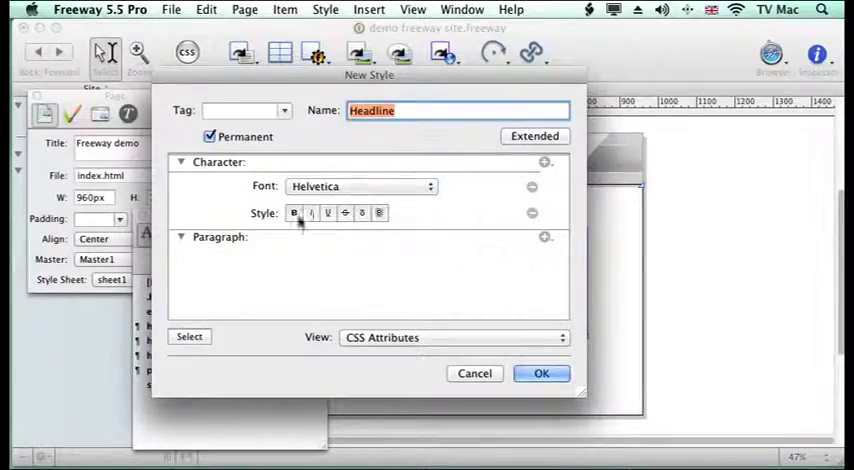
click(545, 162)
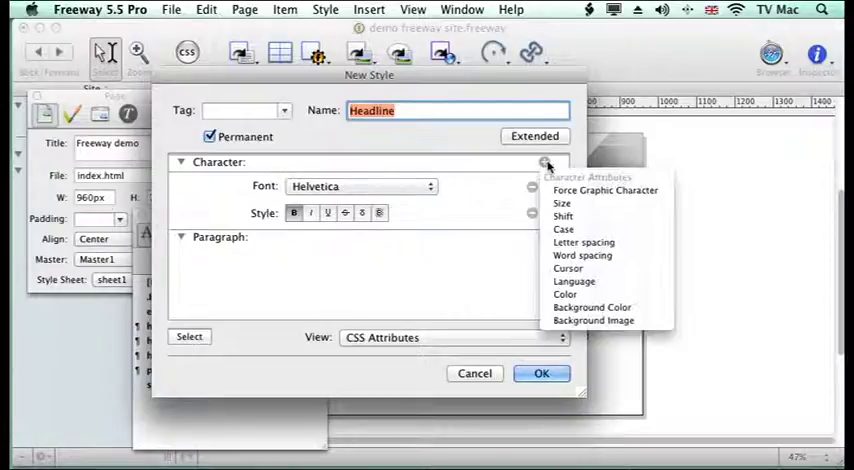
mouse_move(568, 268)
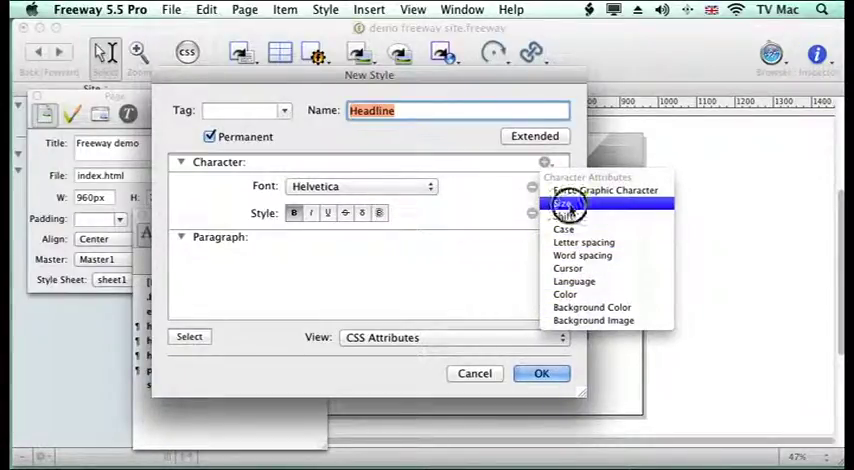
click(562, 204)
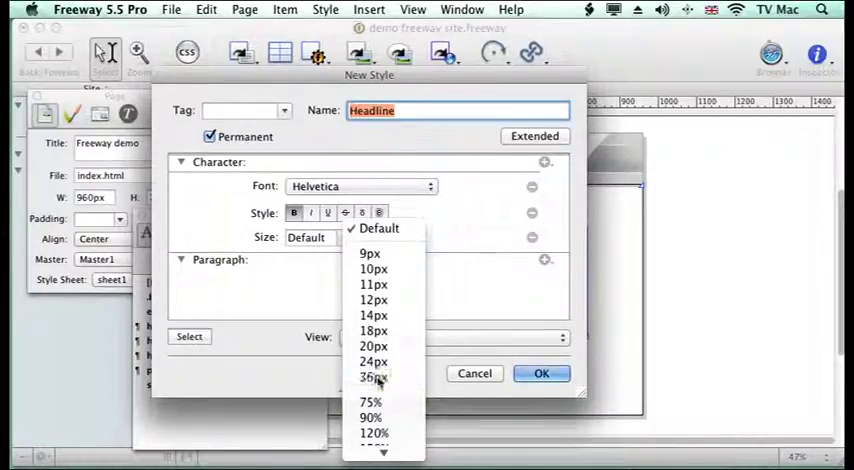
click(373, 377)
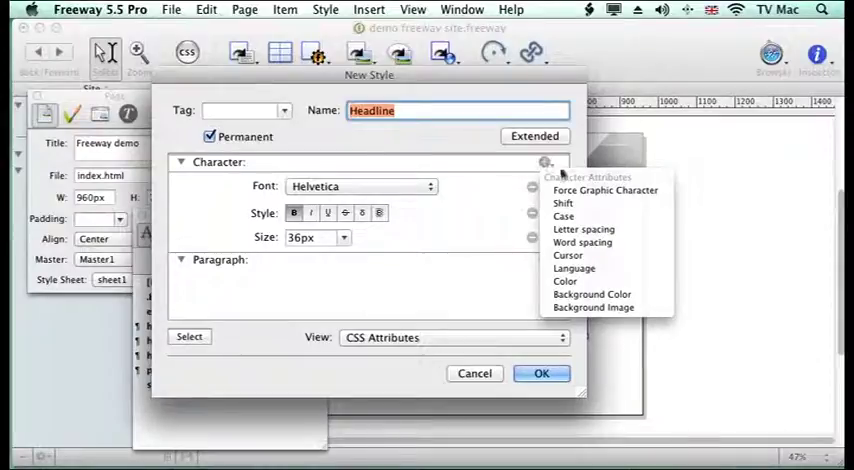
click(565, 281)
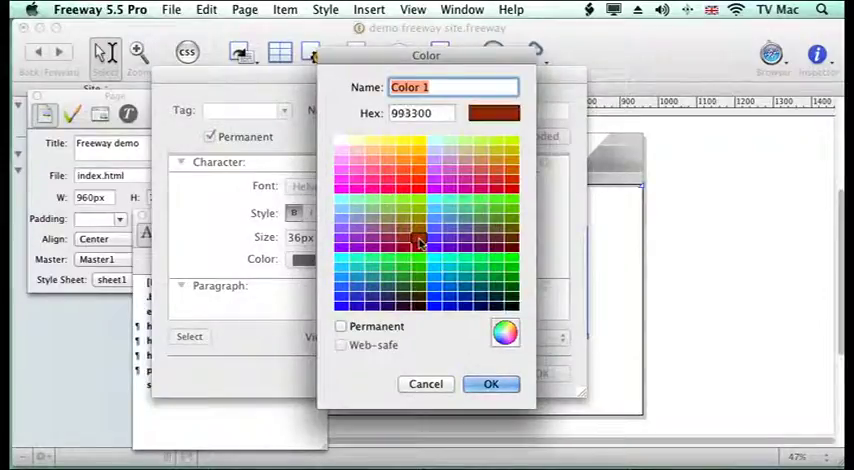
click(491, 384)
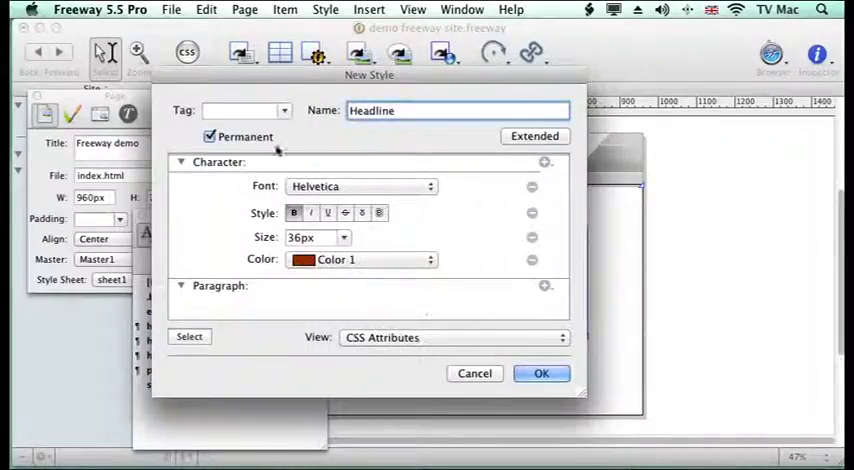
click(541, 373)
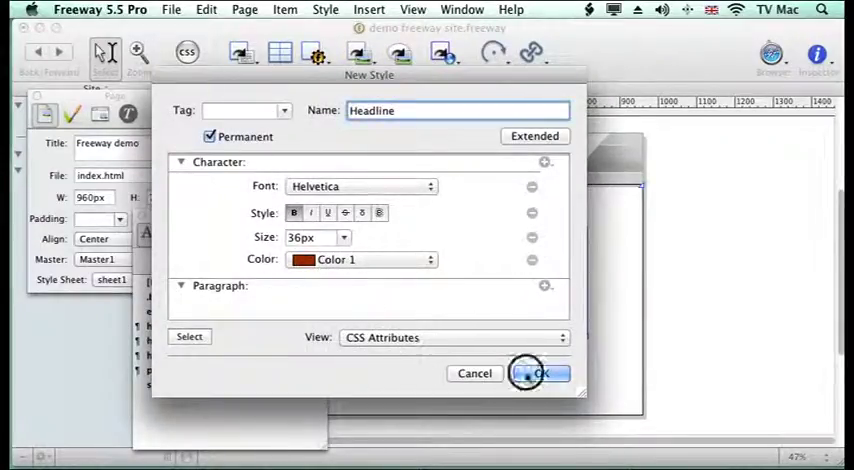
click(540, 373)
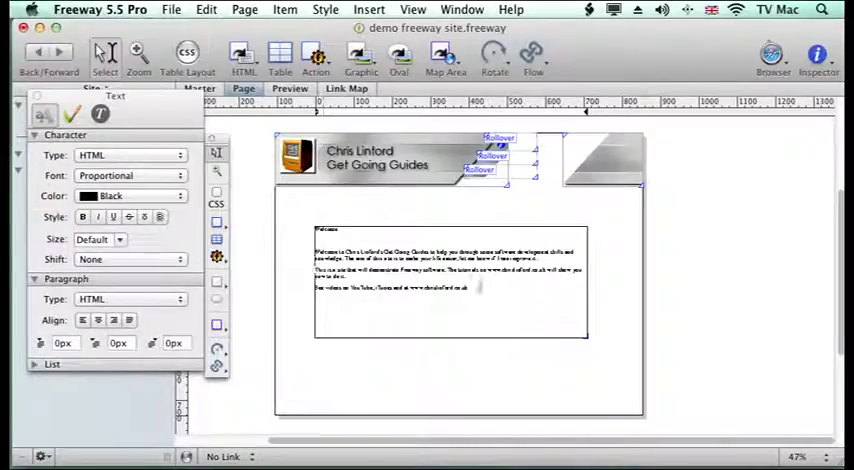
- Apply .bodytext to the body paragraphs and .Headline to the word Welcome
drag(312, 250, 470, 288)
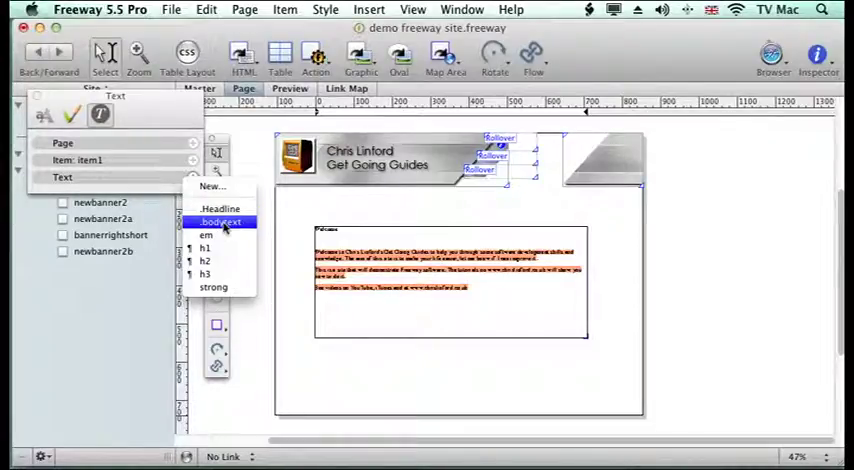
click(220, 221)
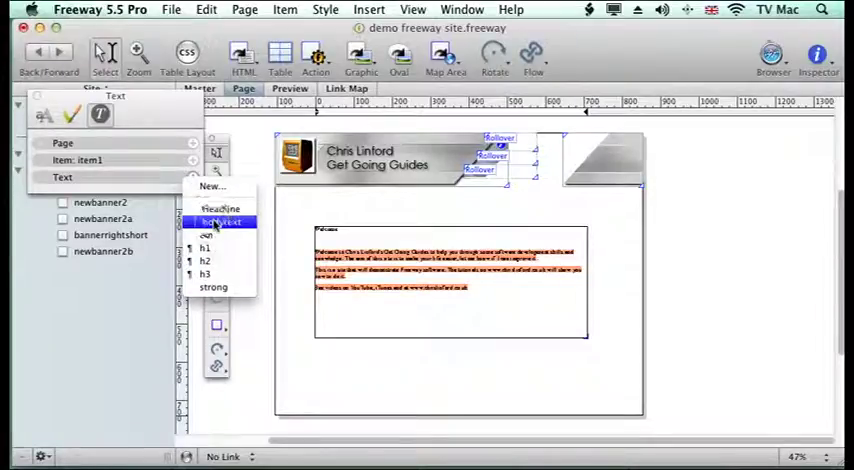
click(219, 222)
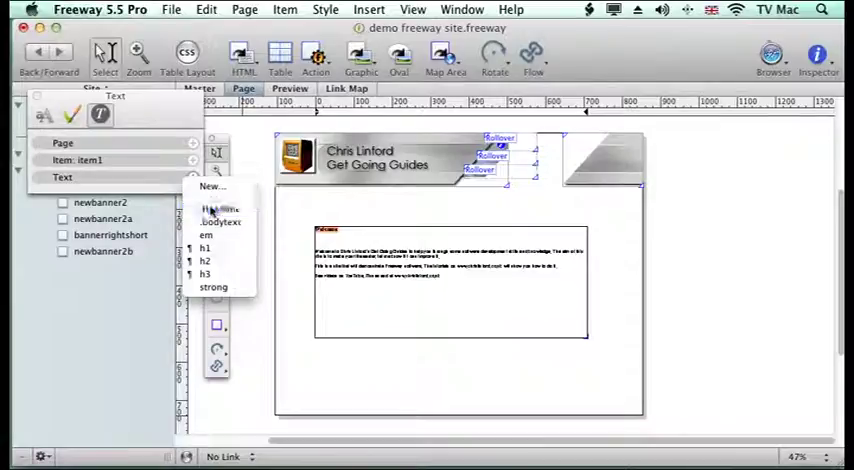
click(218, 208)
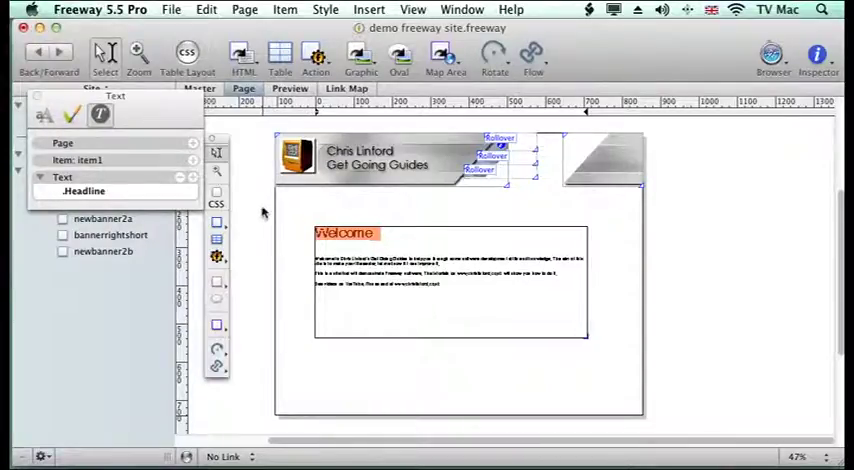
- Deselect the text to view the red Welcome heading, then open the Window menu
click(170, 9)
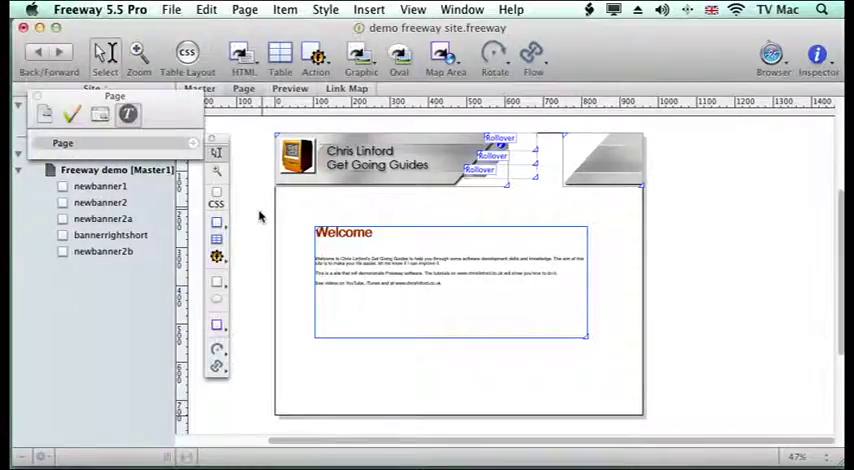
click(462, 9)
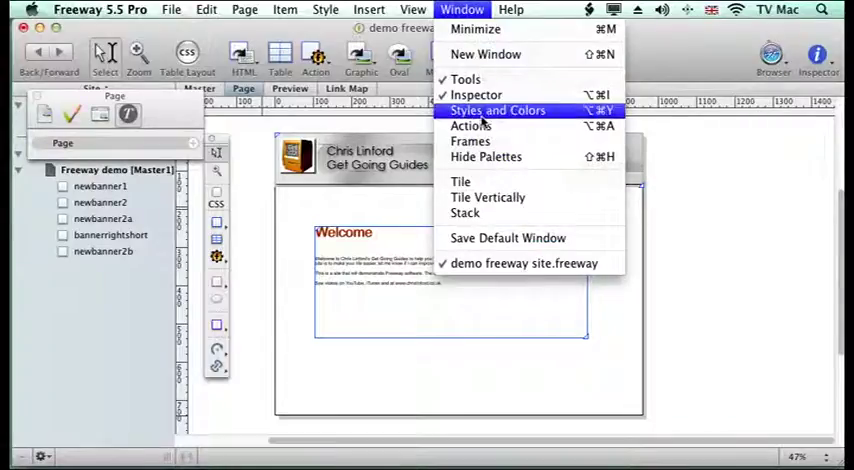
- Edit the .bodytext style to change its font to Times
click(497, 110)
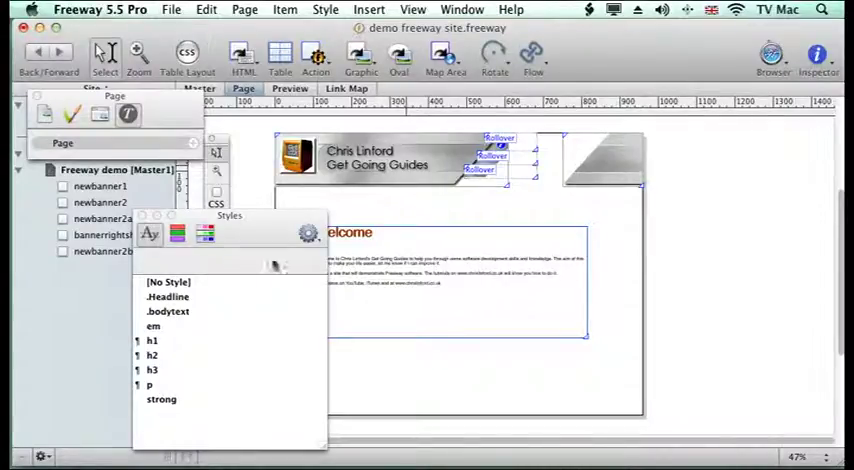
click(308, 233)
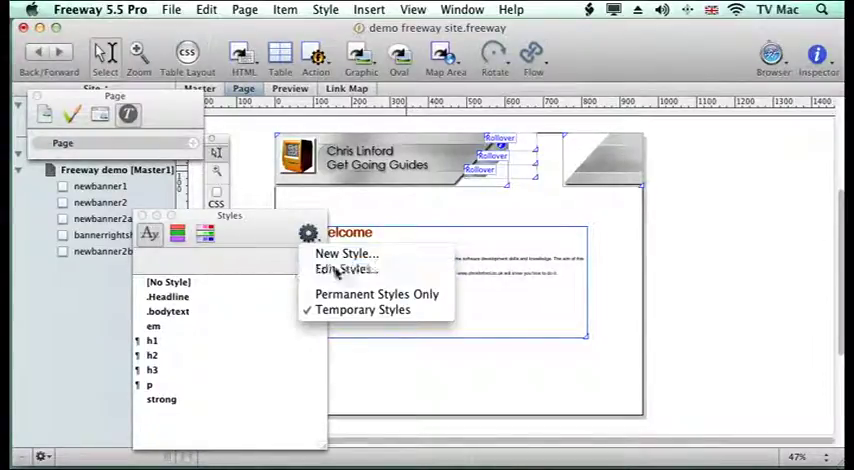
click(342, 270)
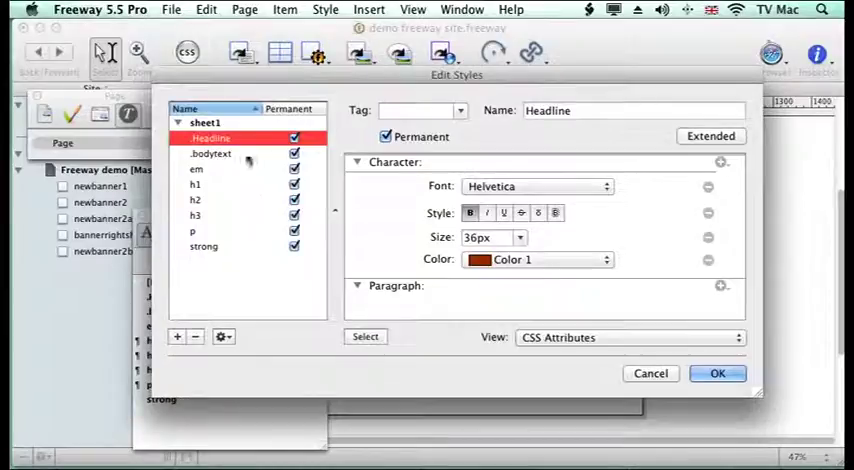
click(211, 153)
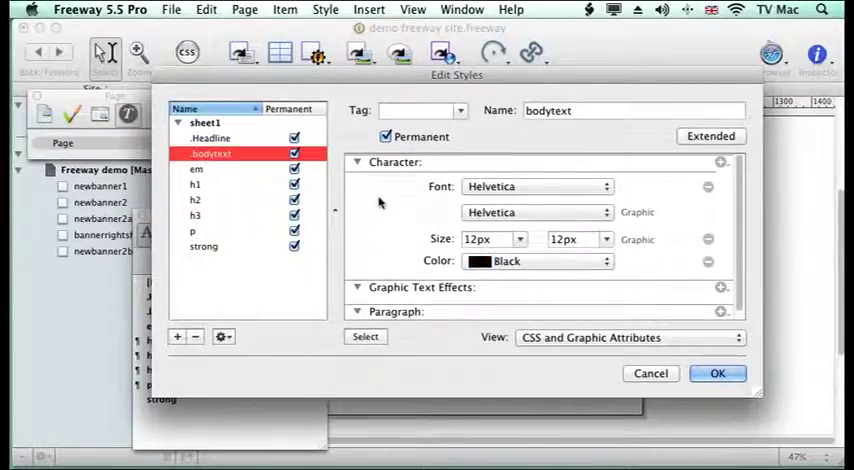
click(630, 337)
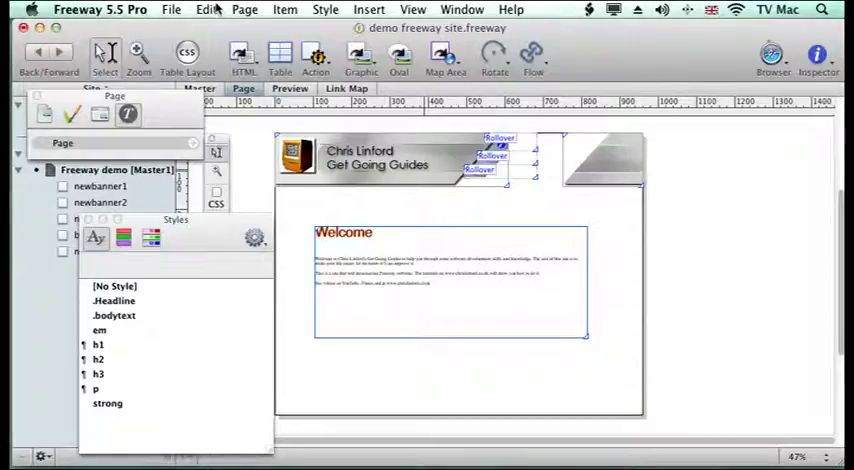
- Preview the styled page in Firefox
click(171, 9)
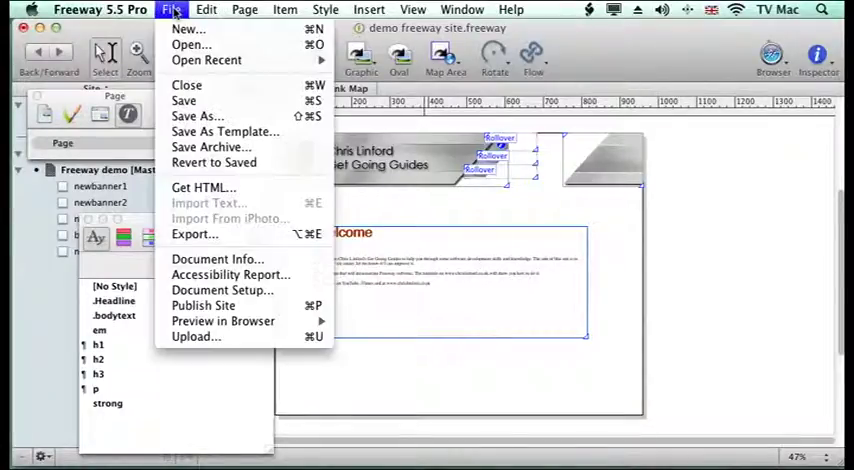
mouse_move(223, 321)
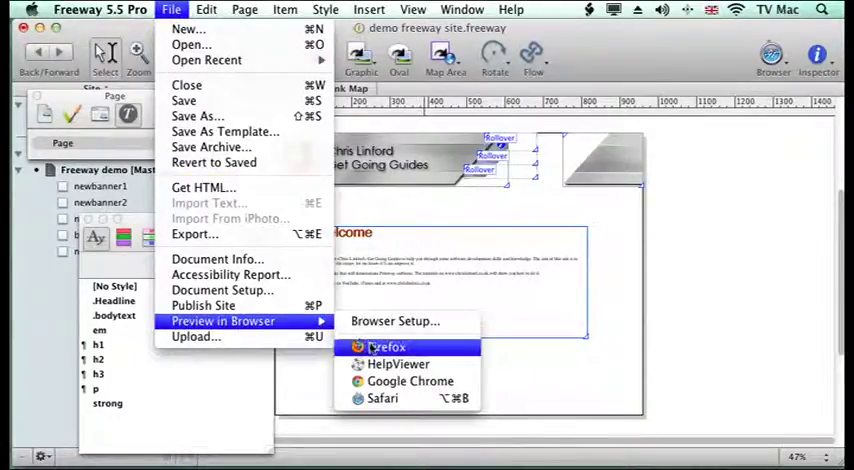
click(387, 347)
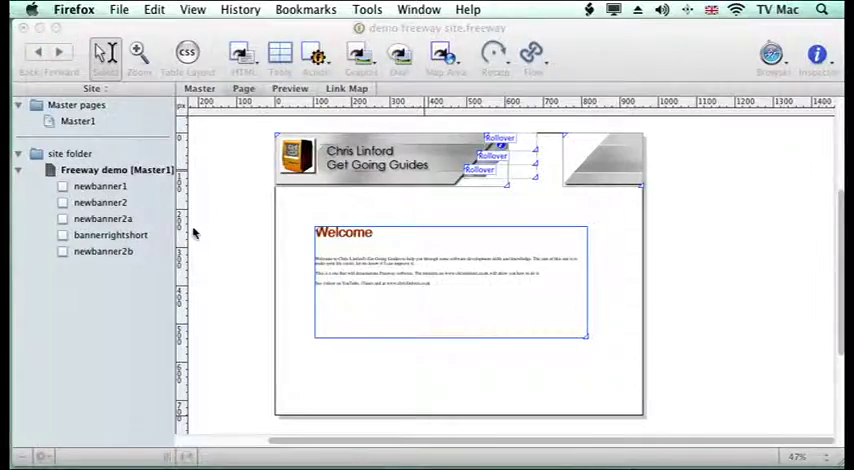
mouse_move(208, 229)
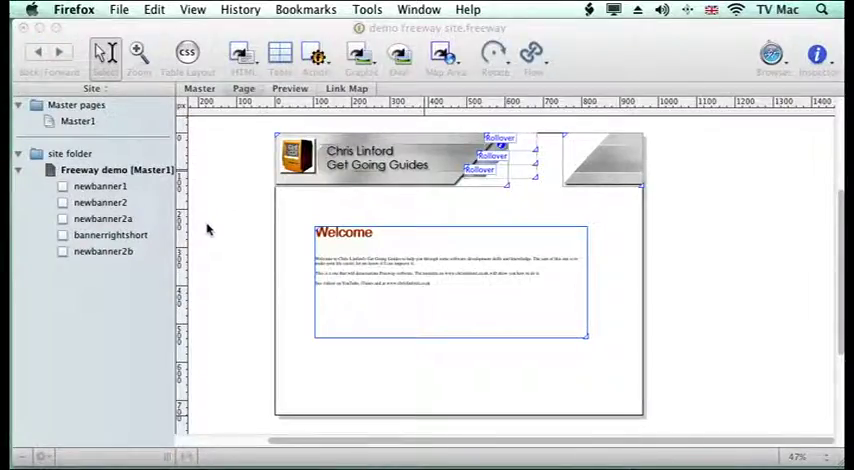